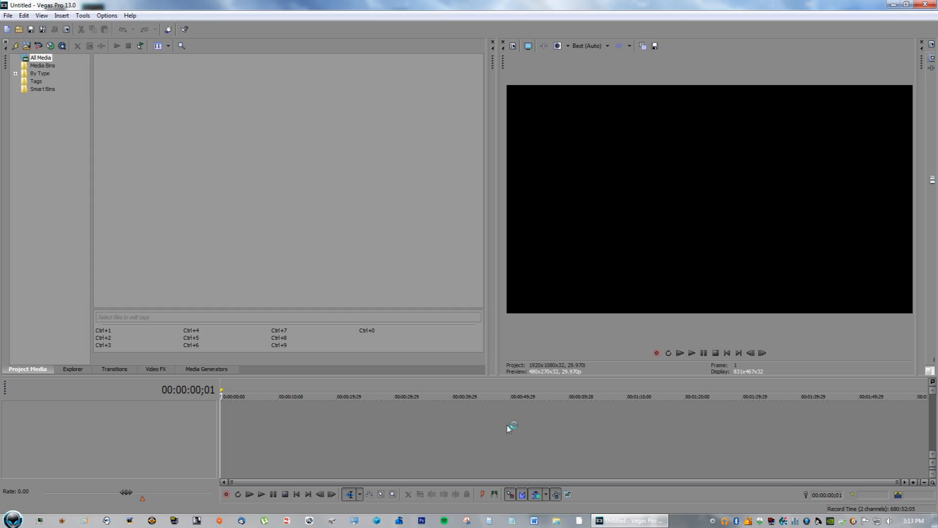
mouse_move(349, 265)
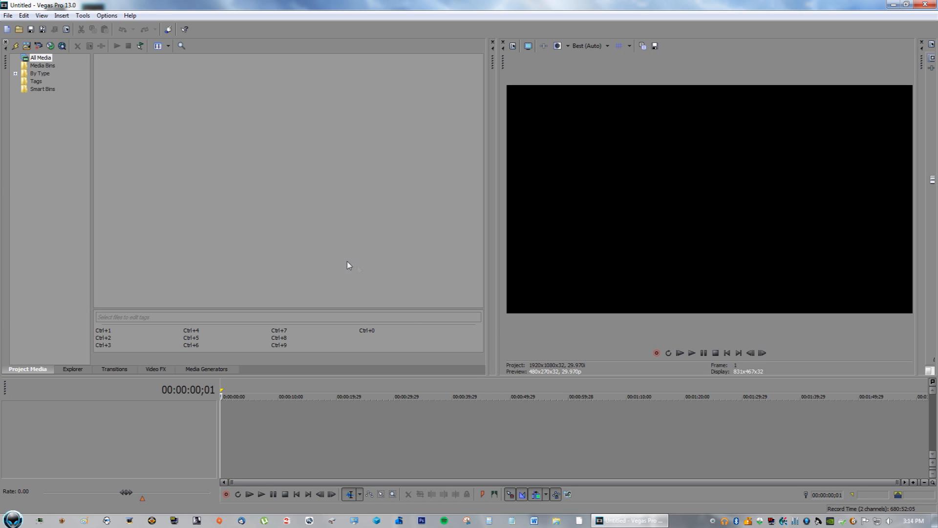
mouse_move(362, 269)
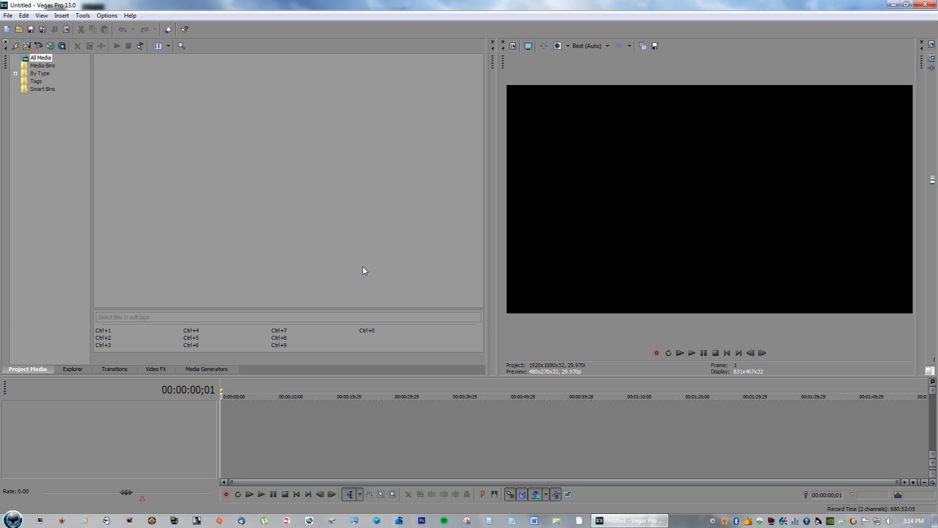
mouse_move(359, 284)
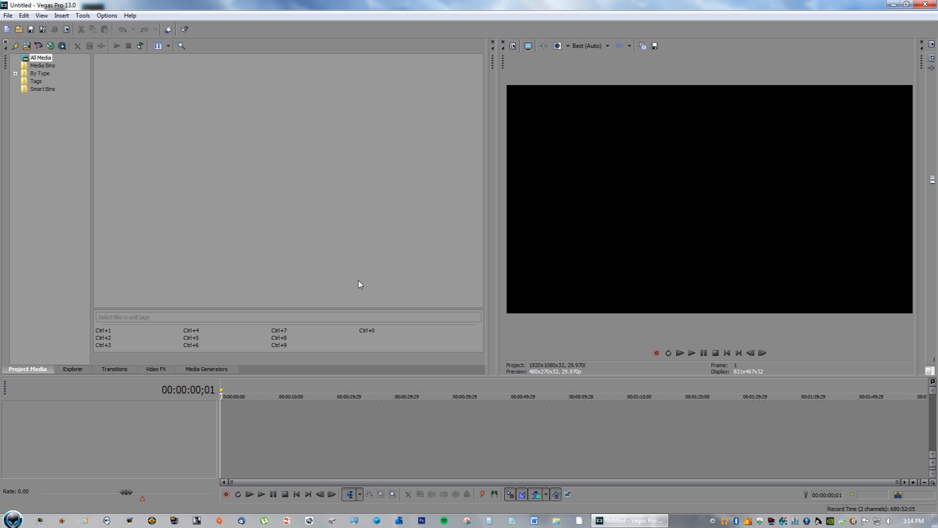
mouse_move(312, 429)
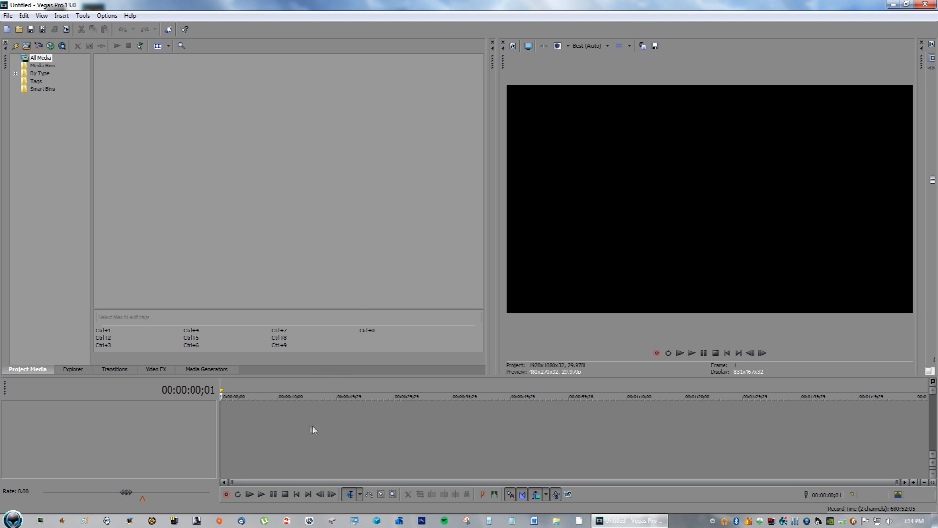
mouse_move(323, 417)
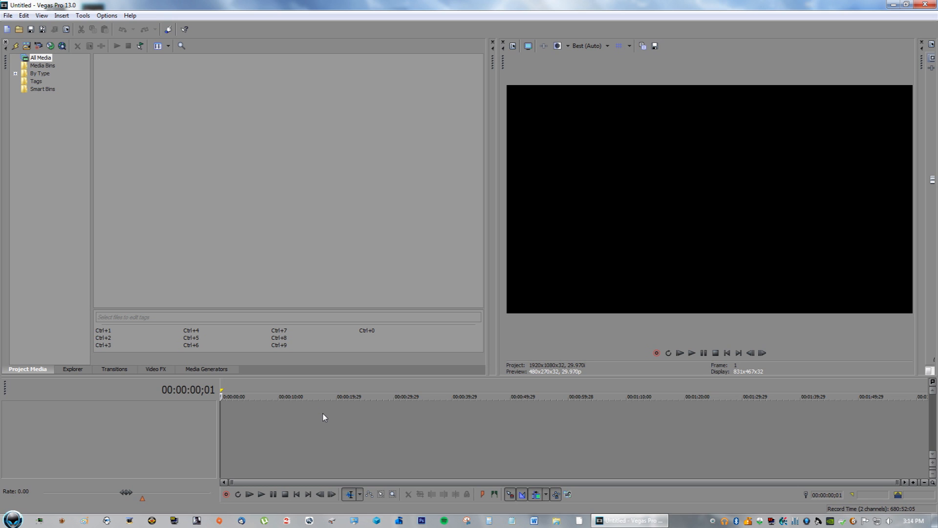
mouse_move(327, 410)
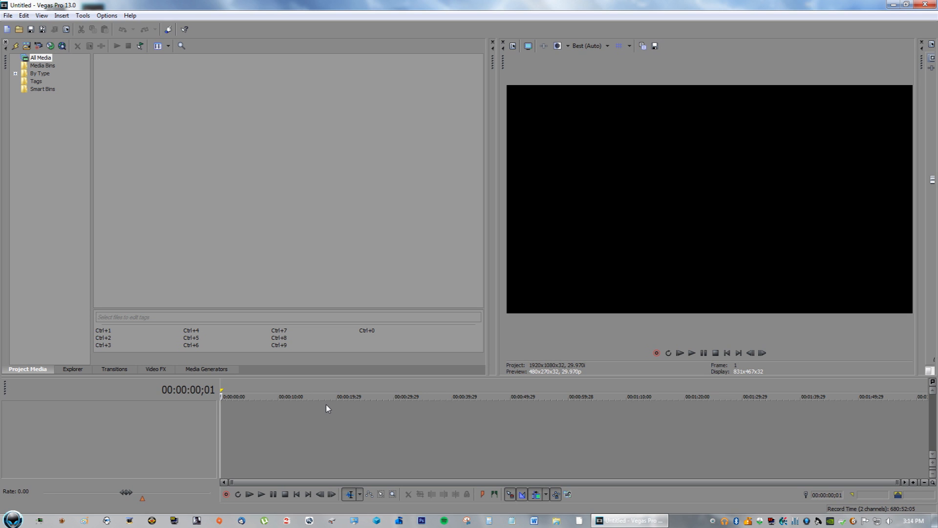
Step: Set 'GPU acceleration of video processing' to Off on the Preferences Video tab
left_click(106, 15)
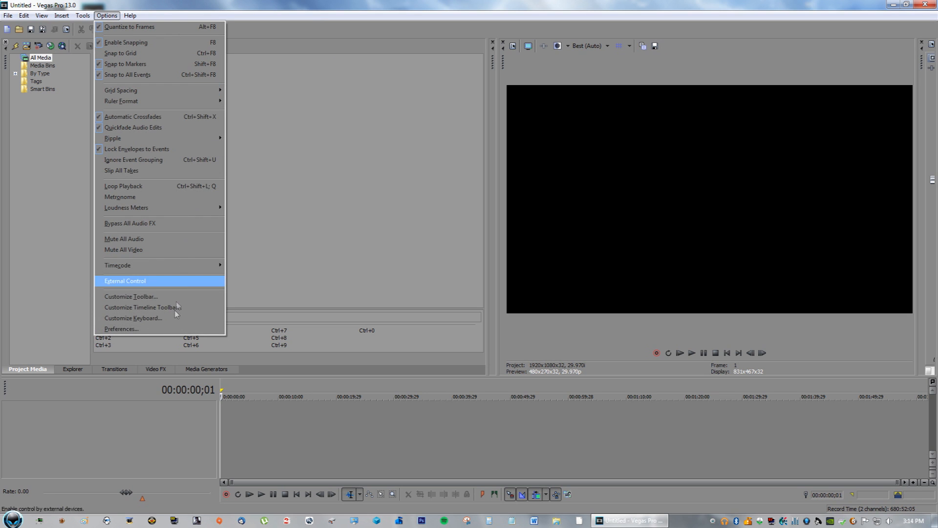
left_click(122, 329)
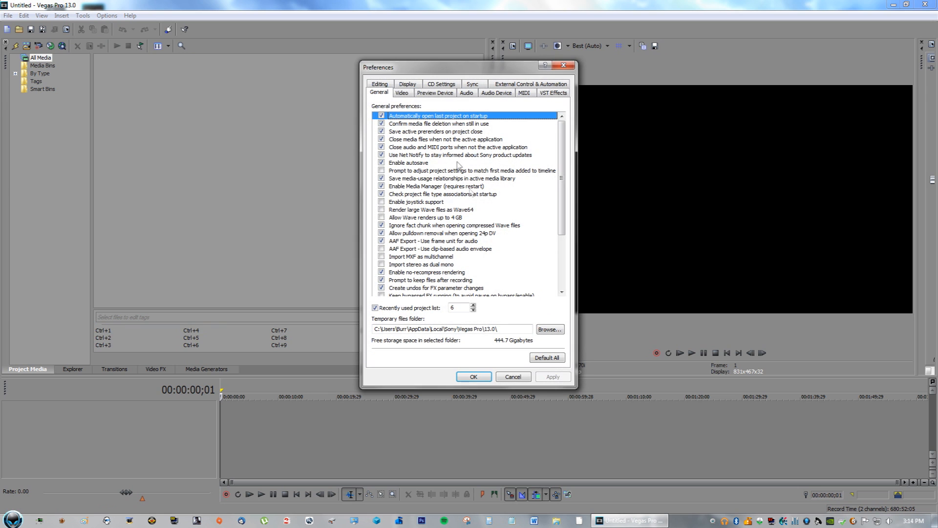
left_click(401, 93)
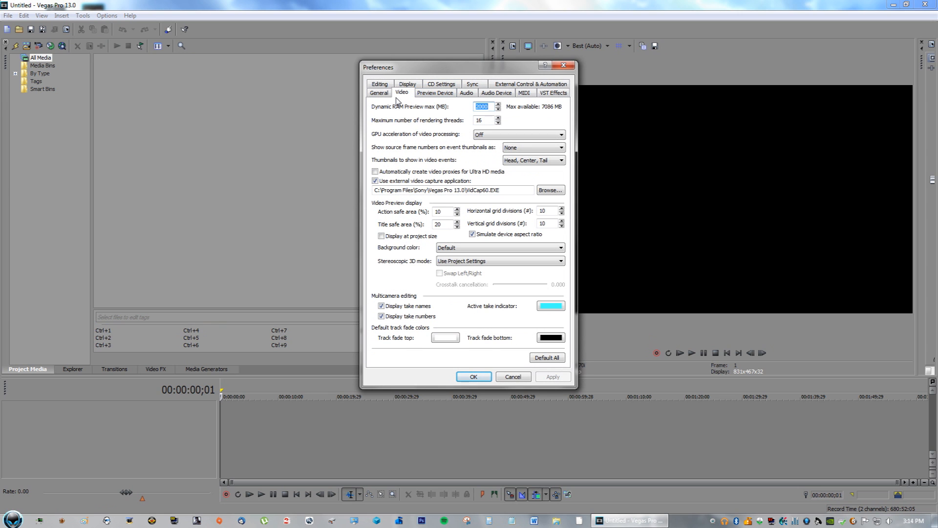
mouse_move(381, 139)
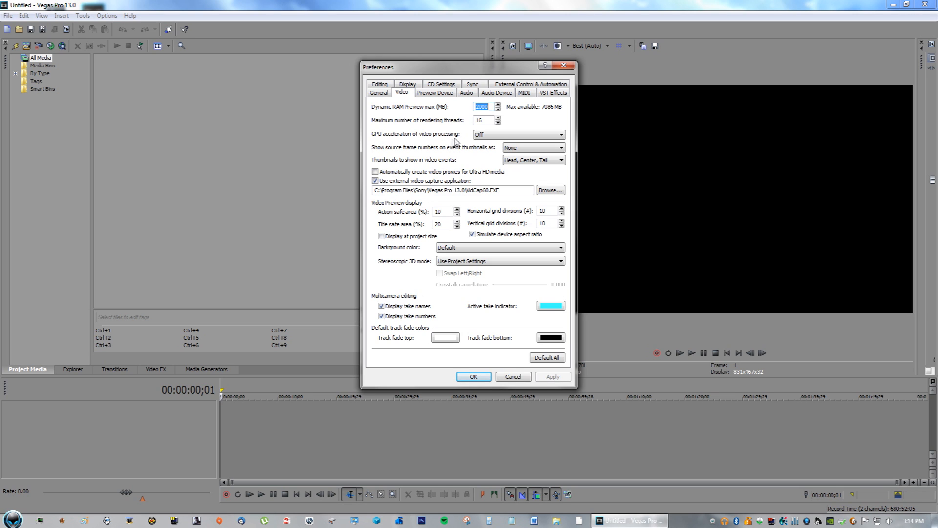
left_click(560, 134)
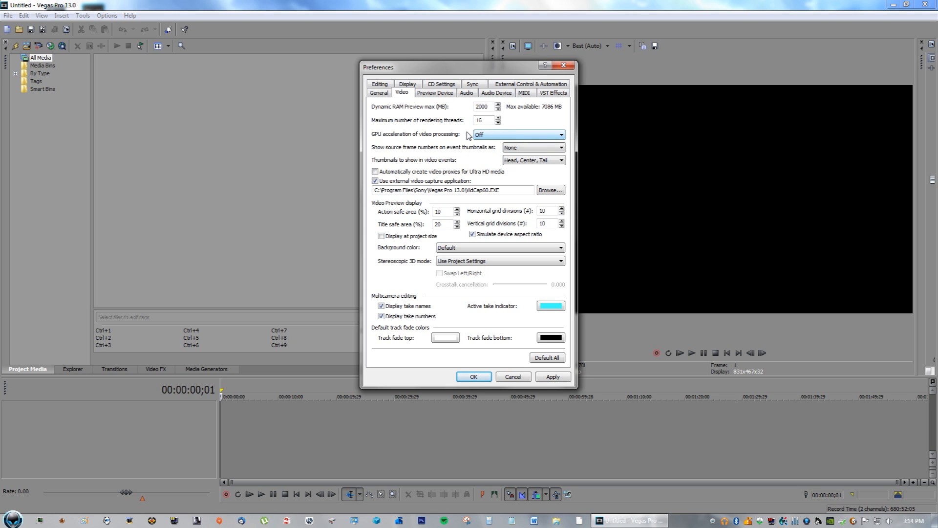
mouse_move(456, 145)
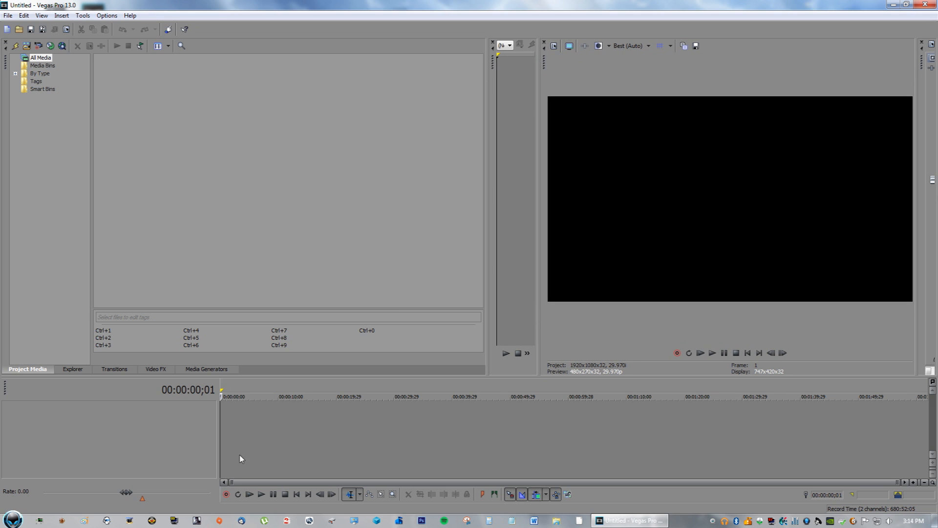
mouse_move(628, 46)
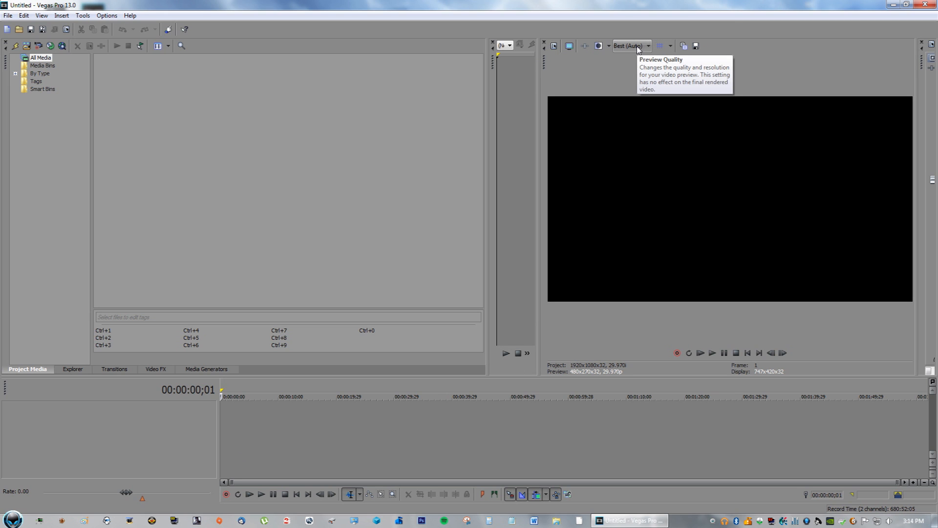
left_click(647, 46)
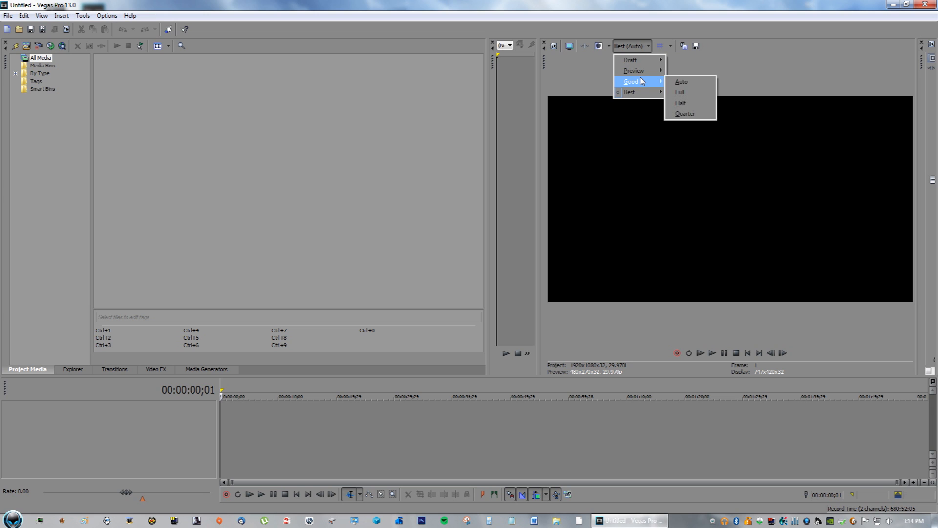
mouse_move(630, 60)
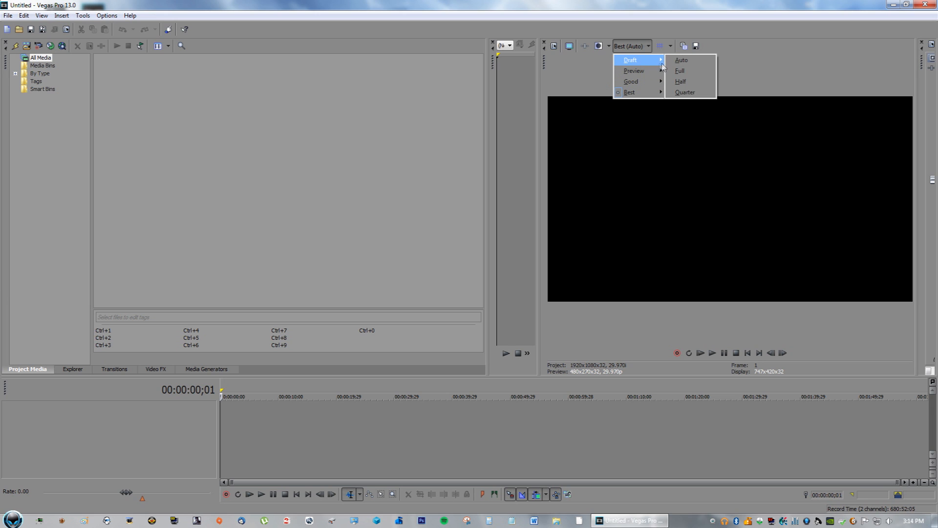
mouse_move(630, 81)
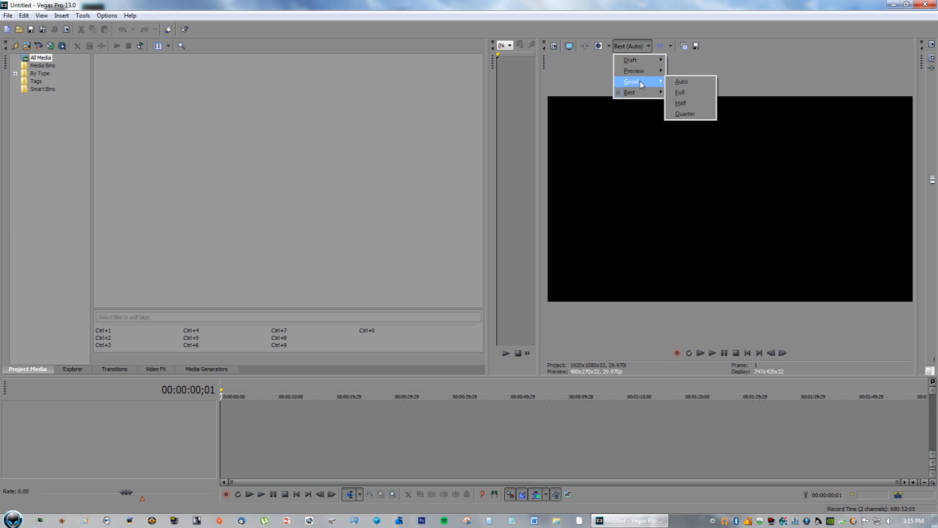
mouse_move(629, 93)
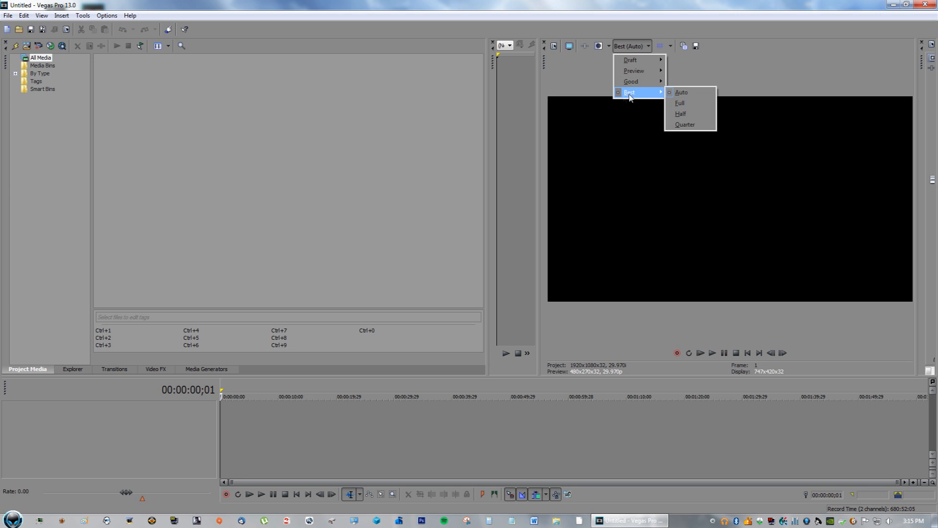
mouse_move(680, 7)
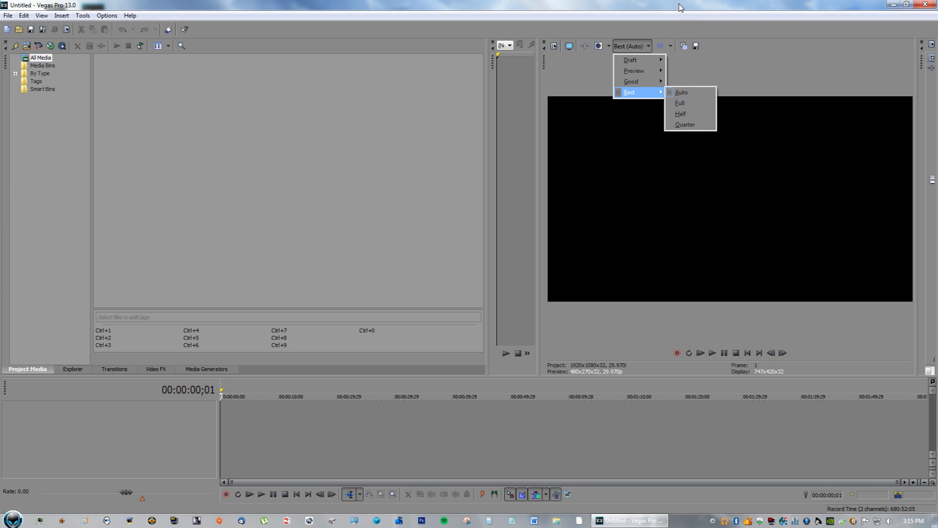
mouse_move(630, 82)
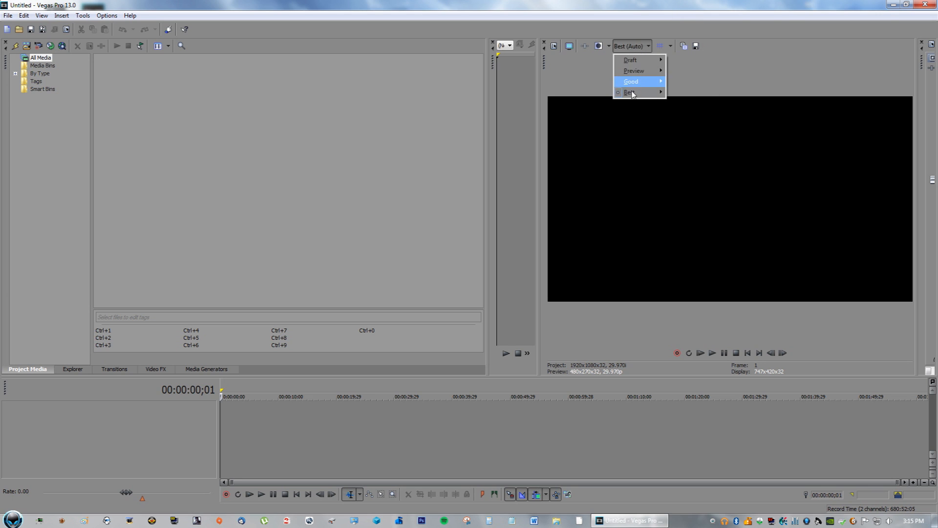
mouse_move(629, 92)
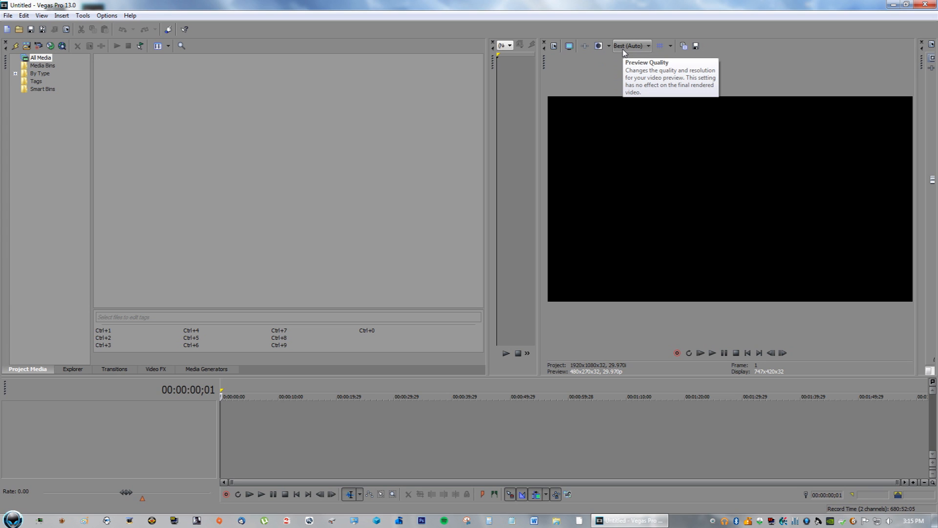
mouse_move(474, 234)
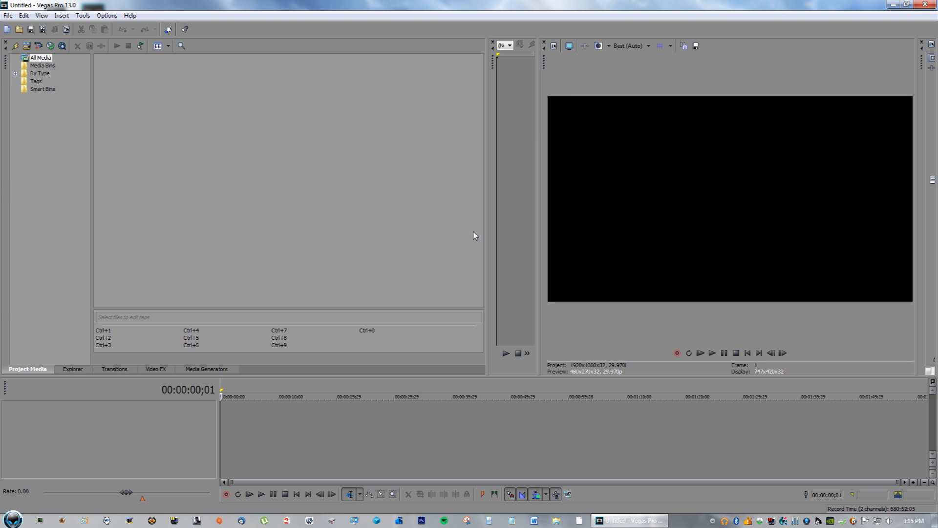
left_click(631, 46)
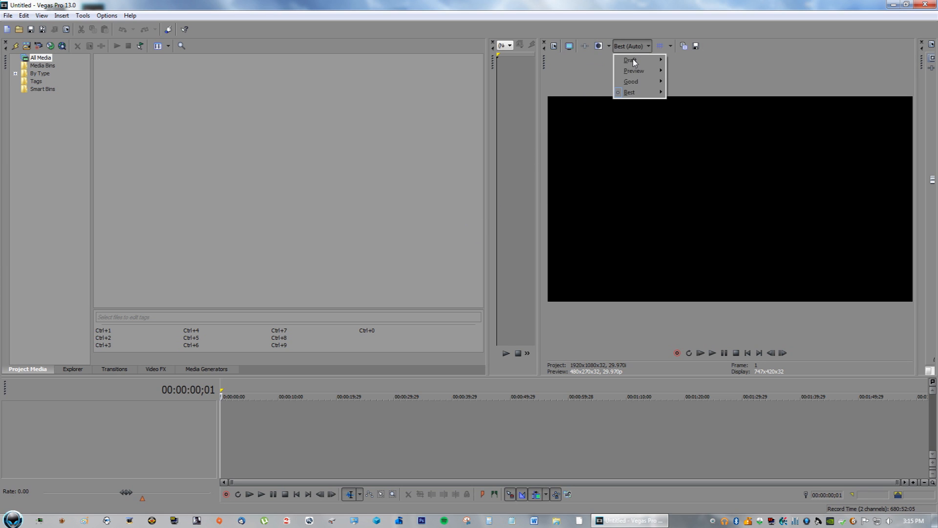
left_click(630, 80)
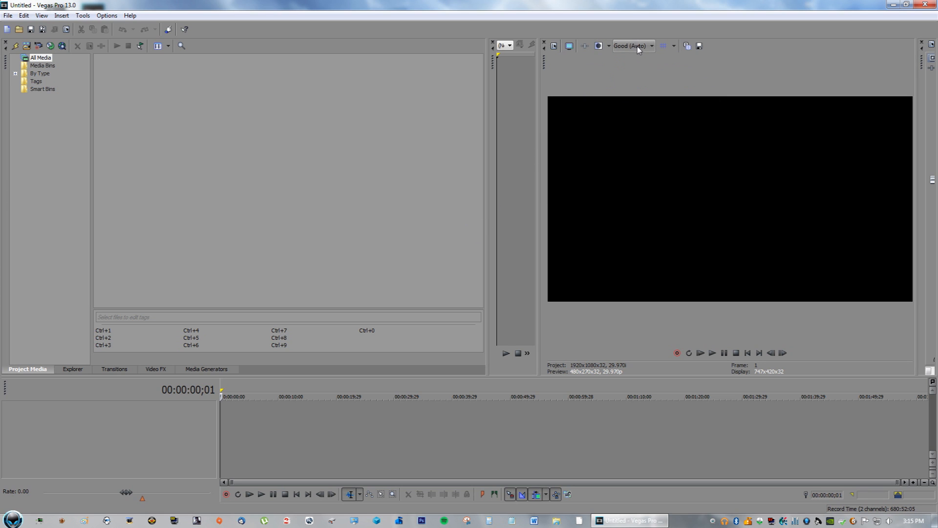
mouse_move(469, 165)
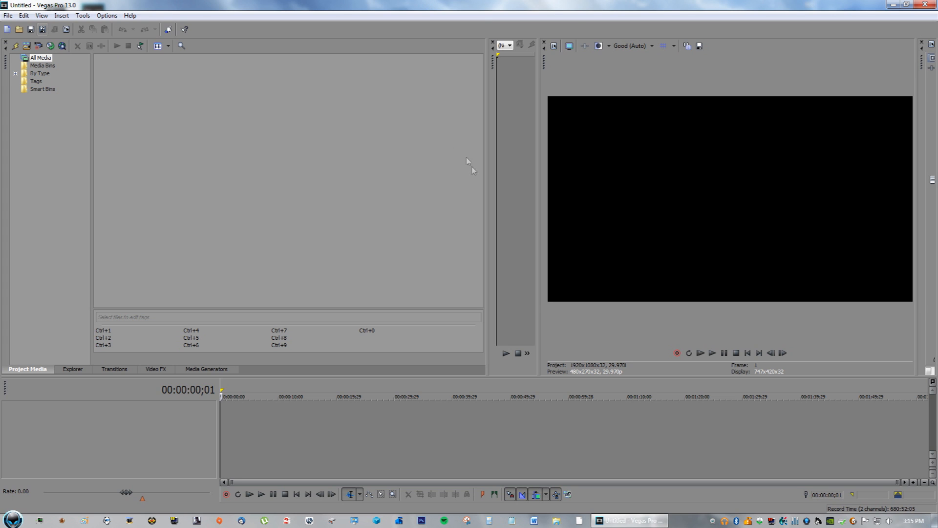
mouse_move(640, 56)
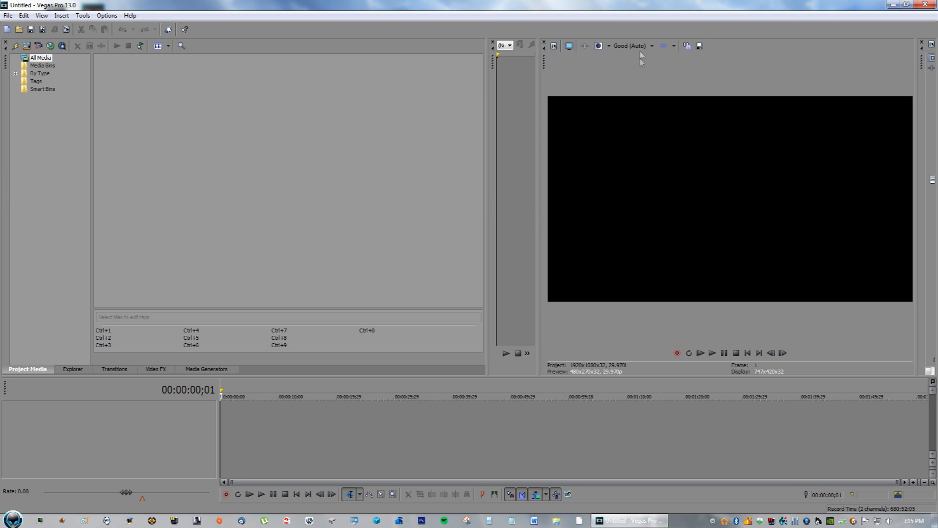
left_click(632, 46)
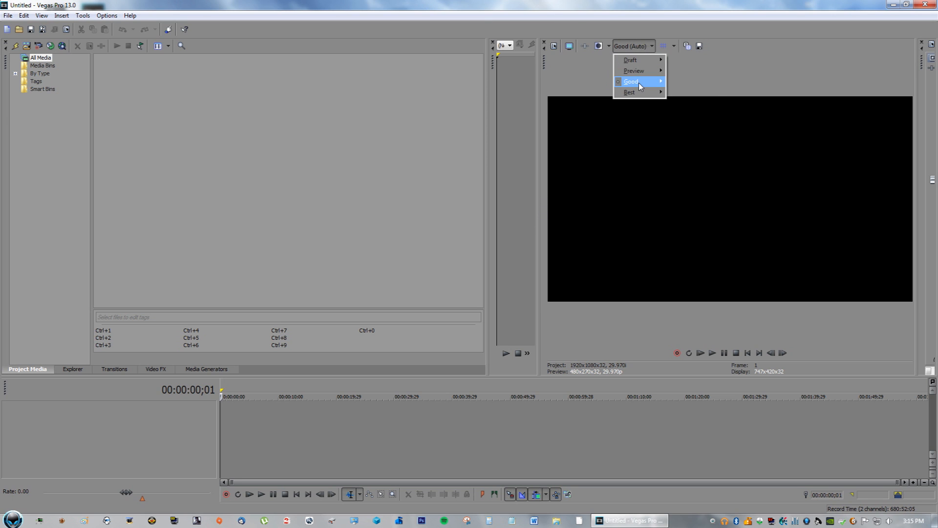
left_click(633, 71)
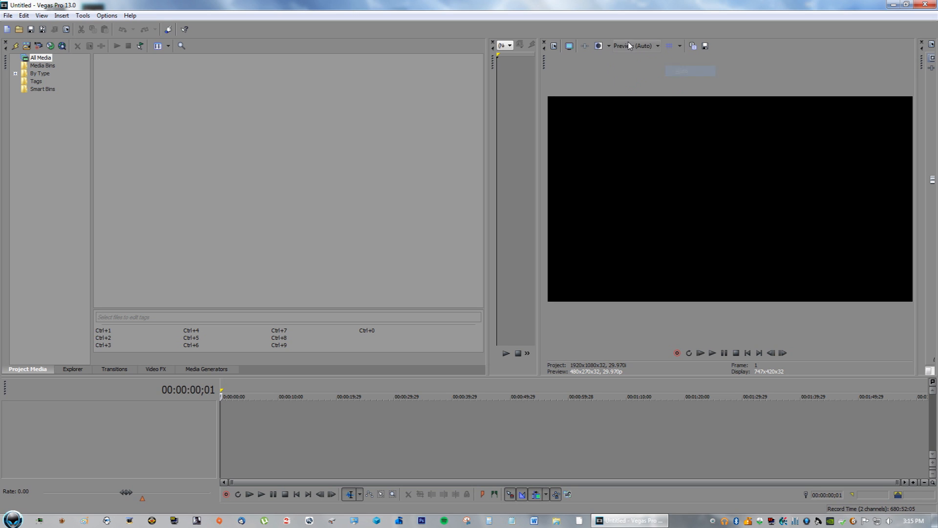
left_click(633, 46)
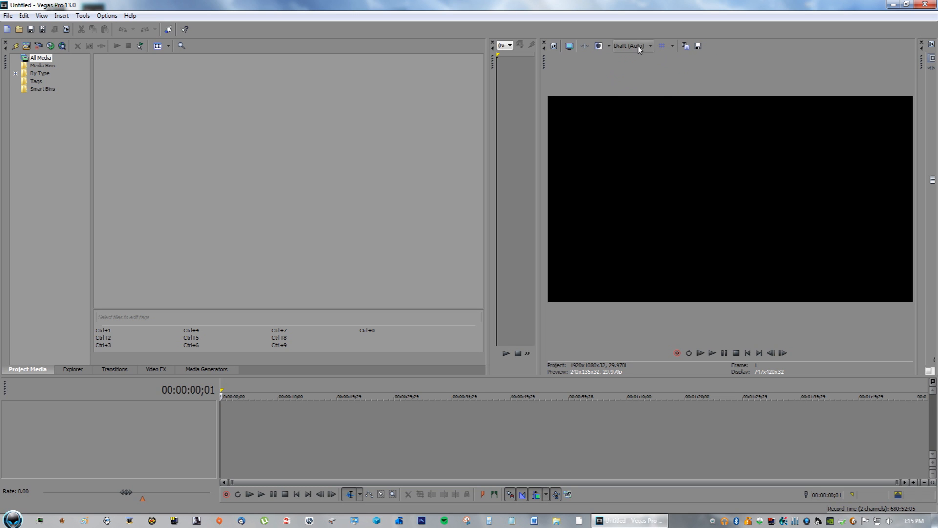
left_click(628, 46)
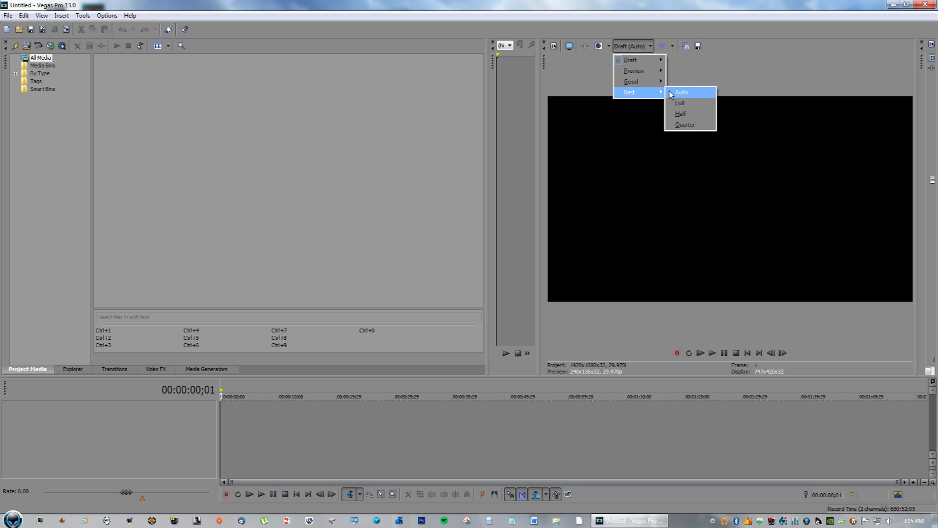
left_click(680, 92)
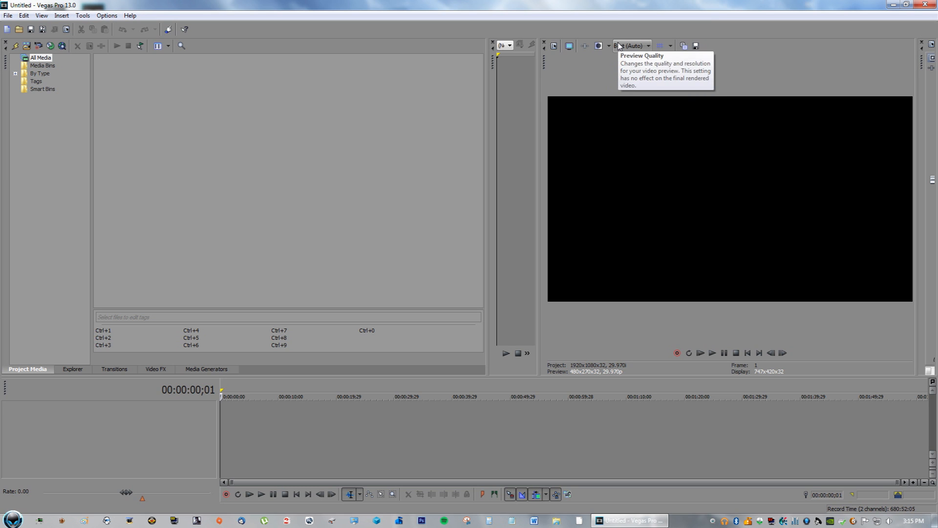
left_click(631, 45)
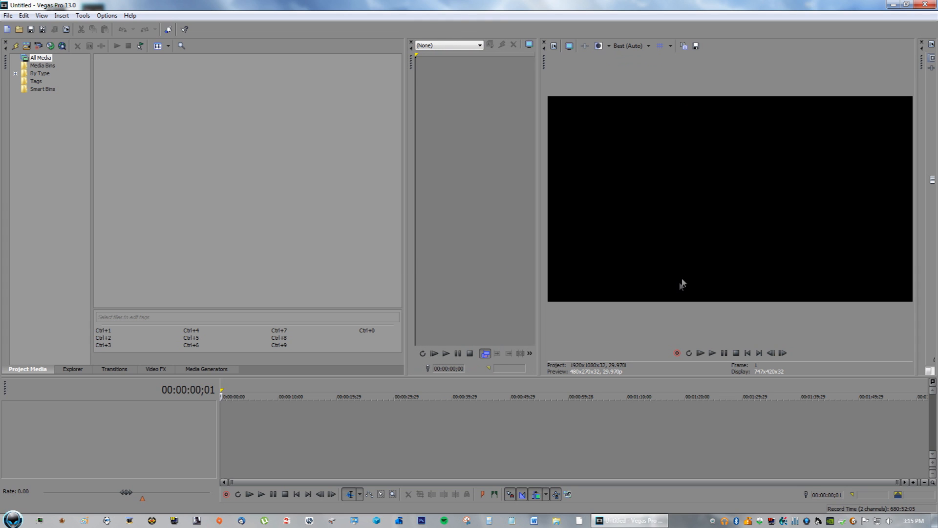
mouse_move(735, 352)
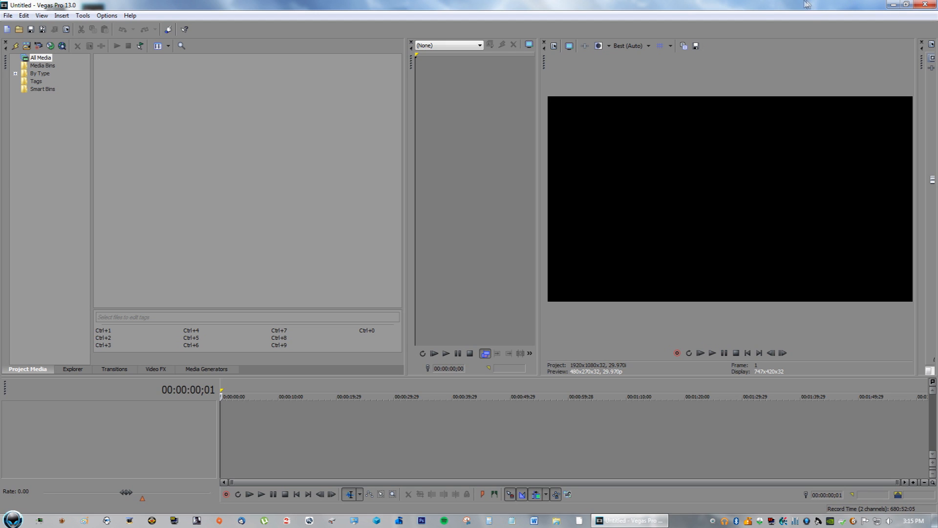
mouse_move(88, 159)
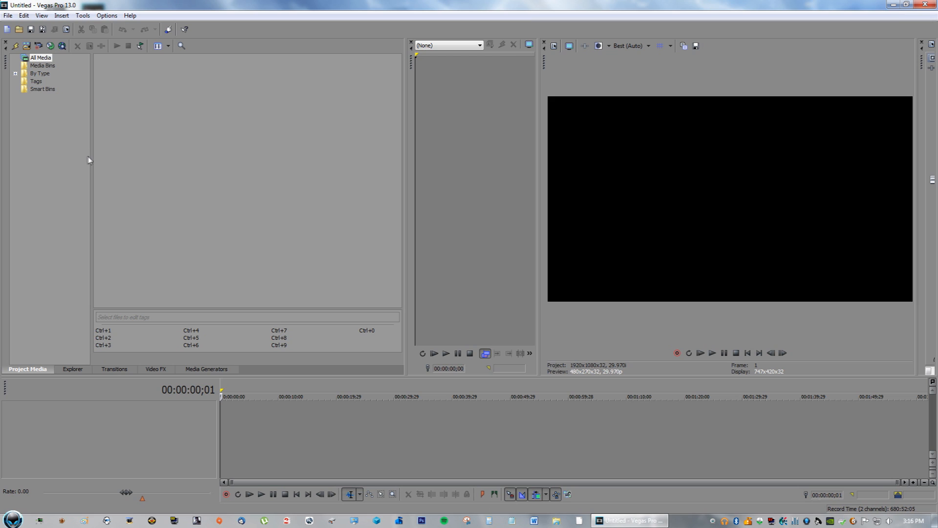
mouse_move(91, 158)
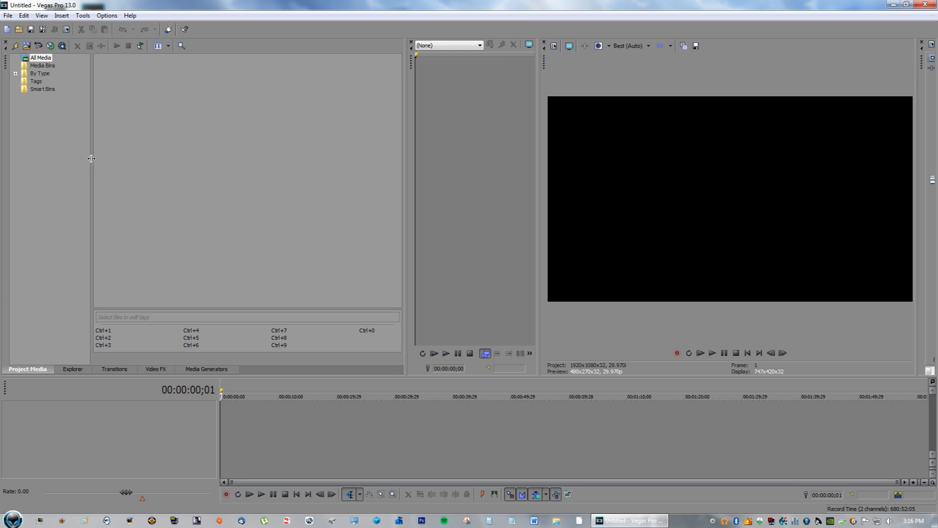